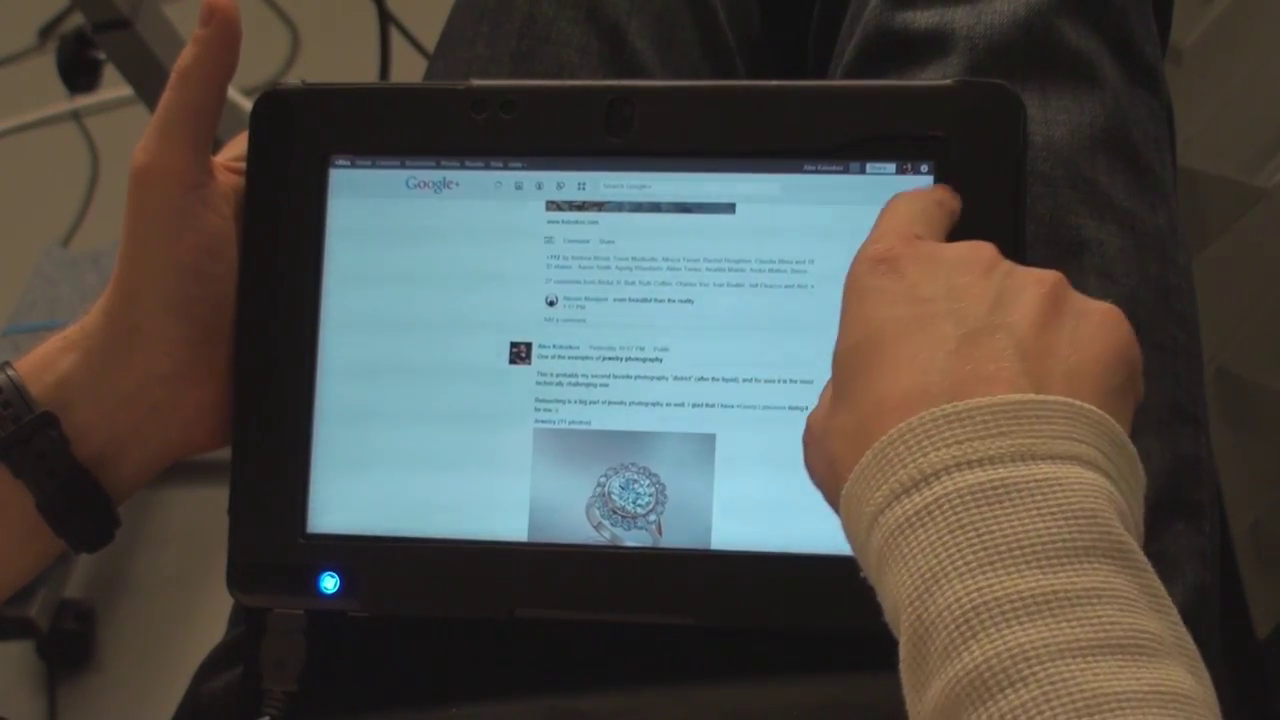
# Scroll the Google+ stream to bring the rocky-shore landscape photo post into view
pyautogui.scroll(3)
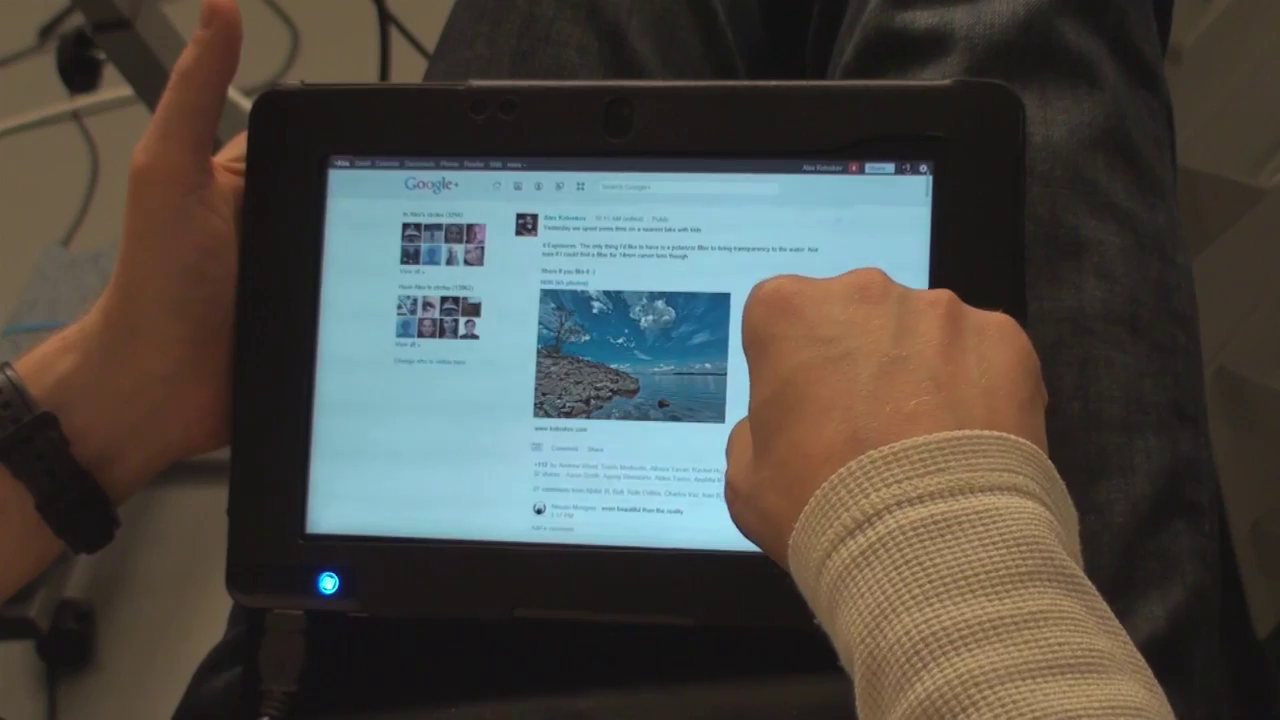
pyautogui.scroll(-3)
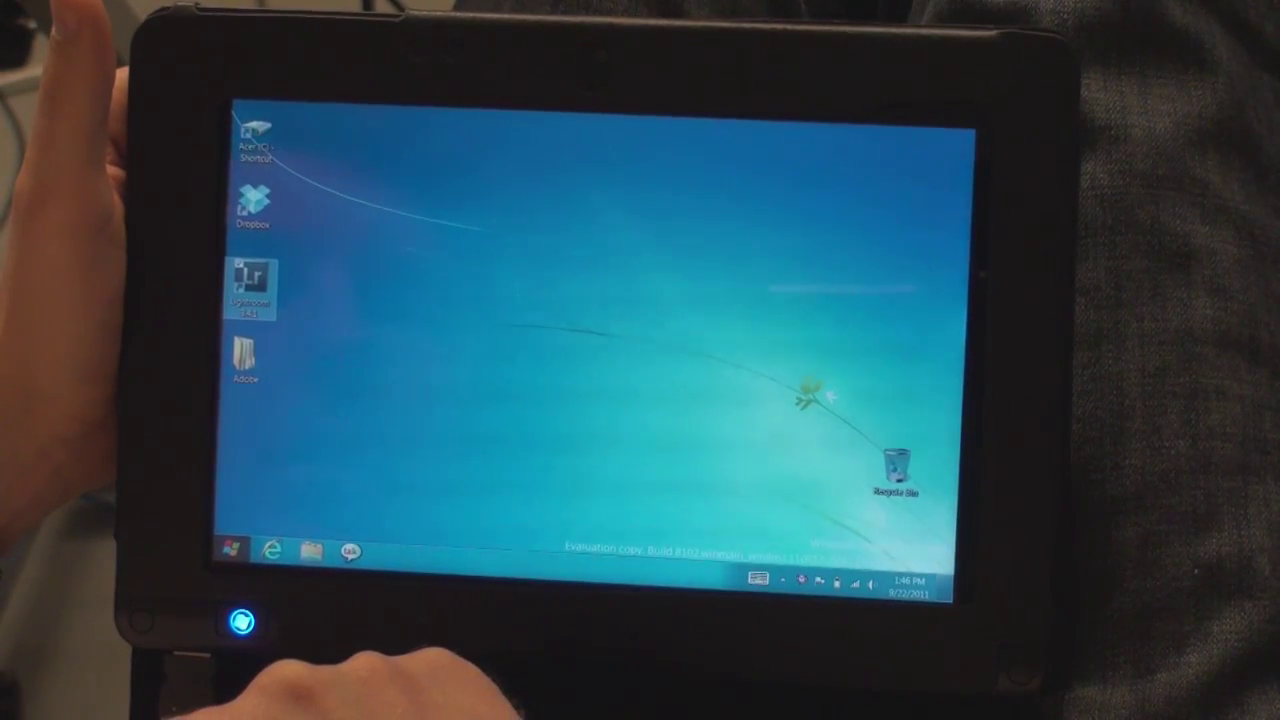
# Launch Lightroom 3 from its desktop icon and enter the Develop module
pyautogui.doubleClick(250, 285)
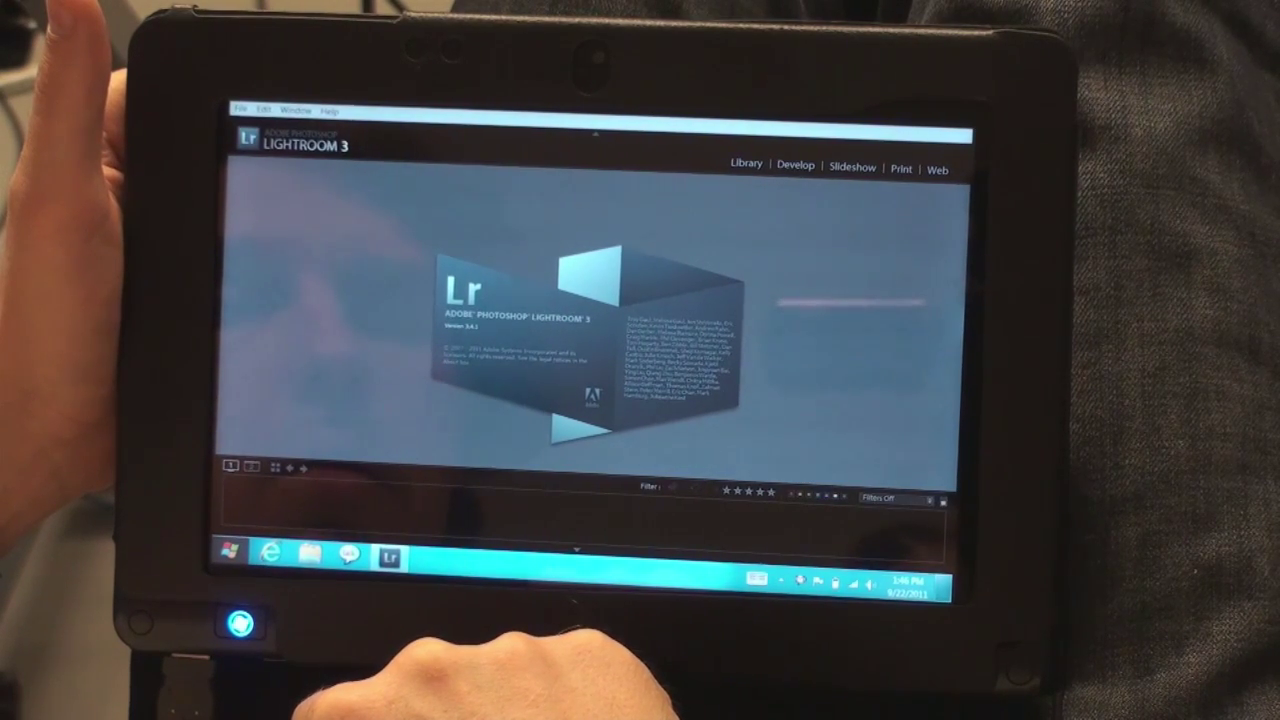
pyautogui.click(795, 163)
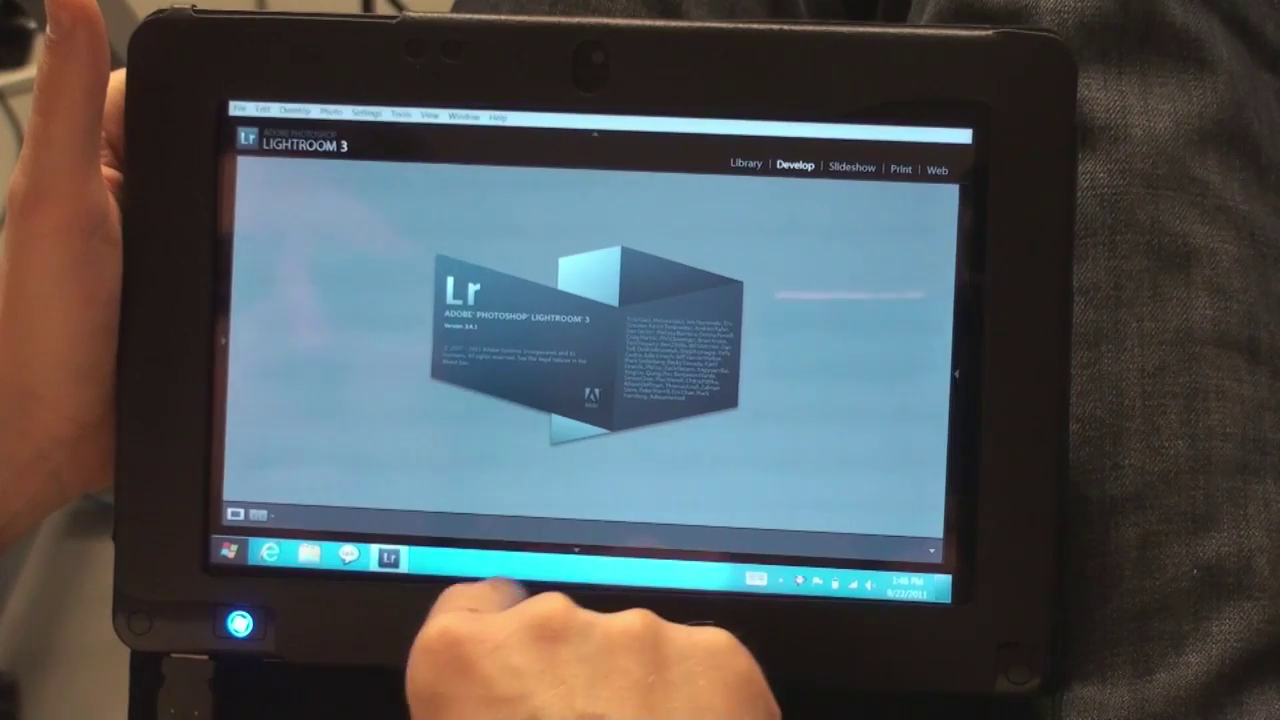